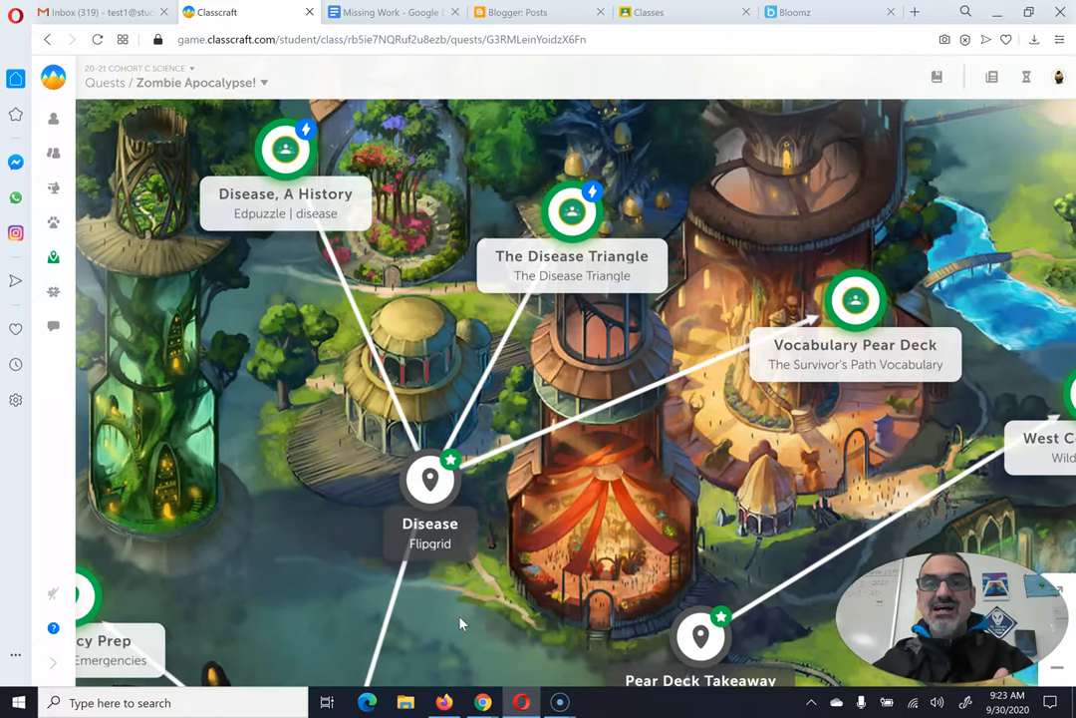
# Step: Open the Disease, A History objective on the quest map and view its Edpuzzle disease task
pyautogui.click(284, 148)
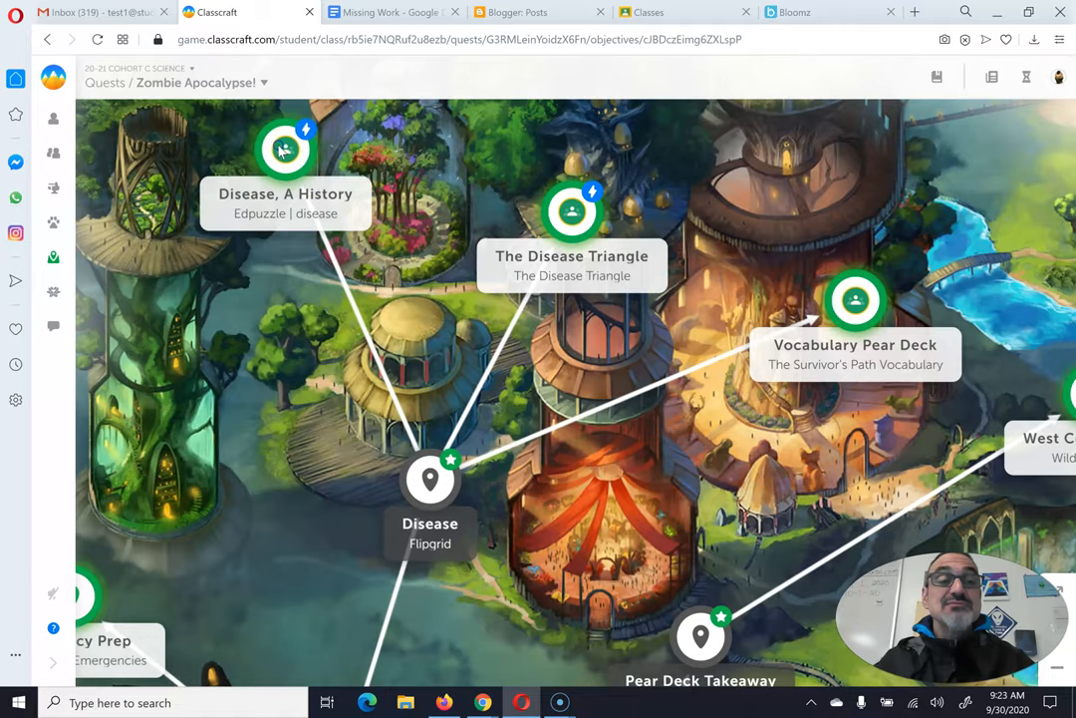
pyautogui.click(284, 149)
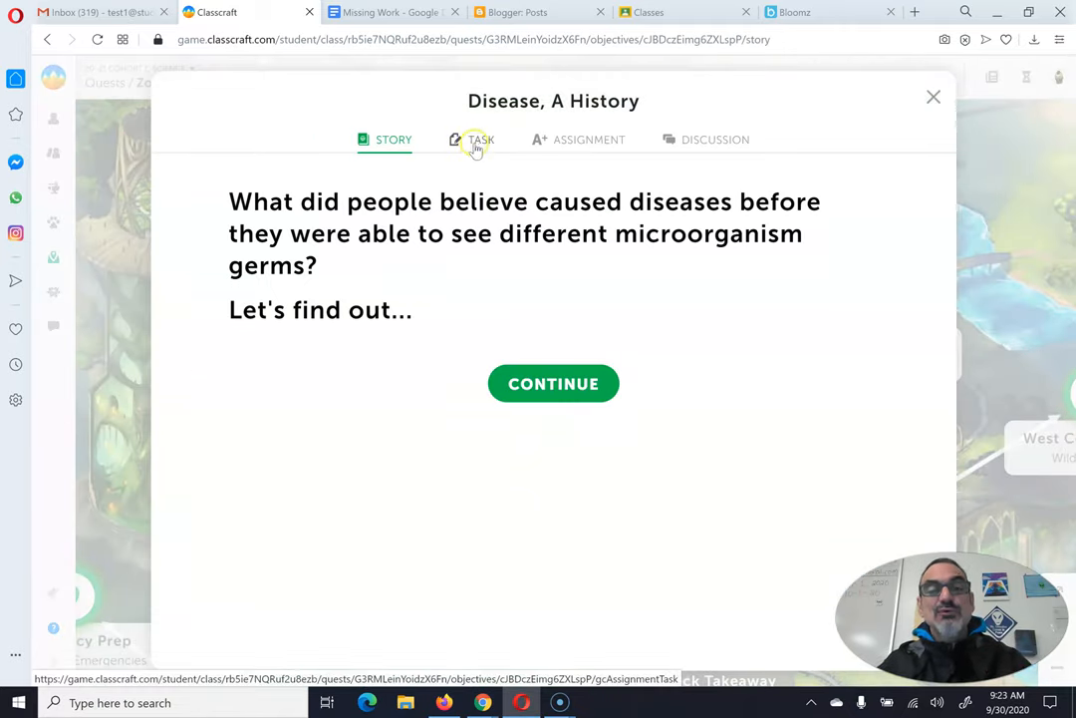
pyautogui.click(480, 140)
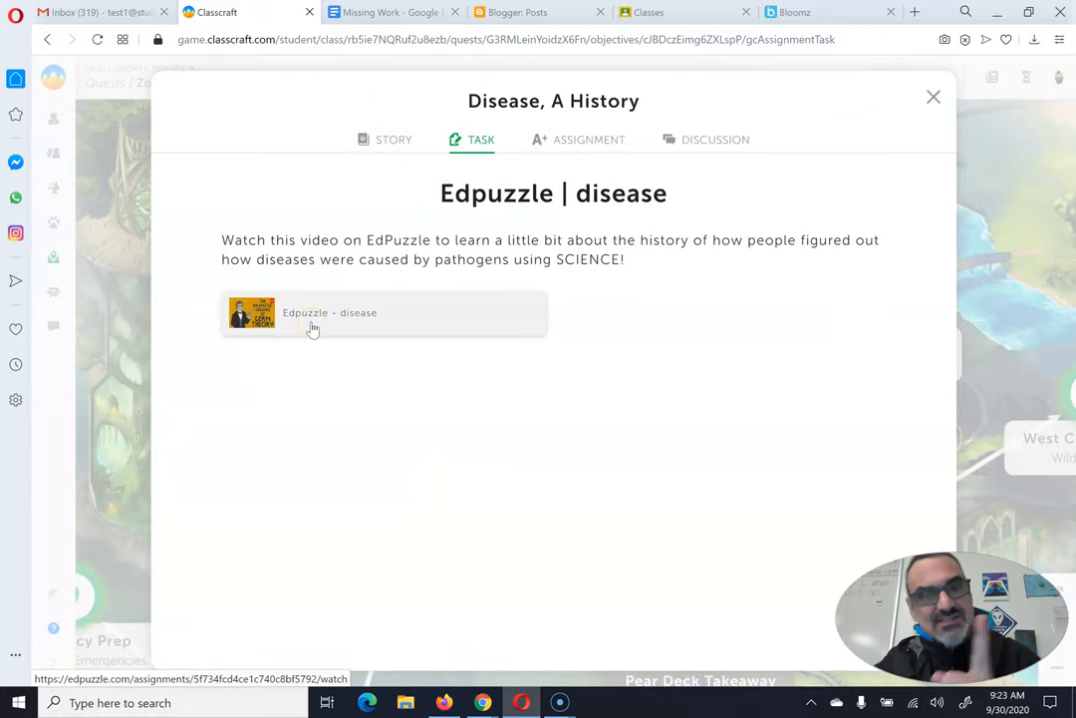
# Step: Play the germ theory video past the Cholera note, pausing at 01:13
pyautogui.click(311, 317)
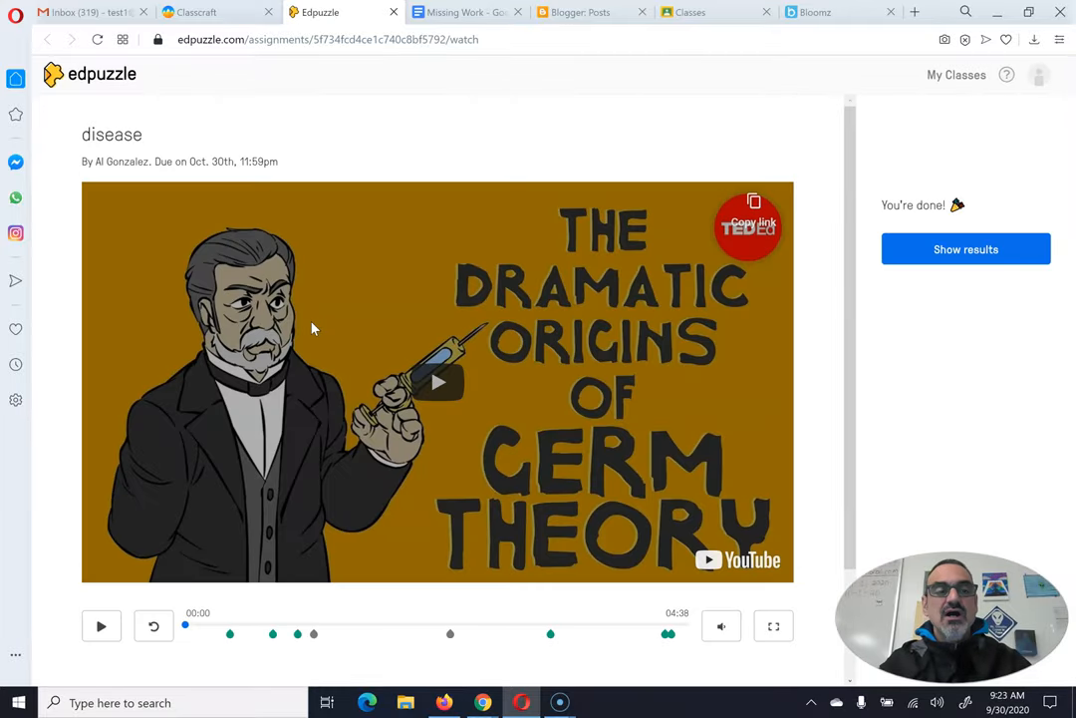
pyautogui.moveTo(358, 346)
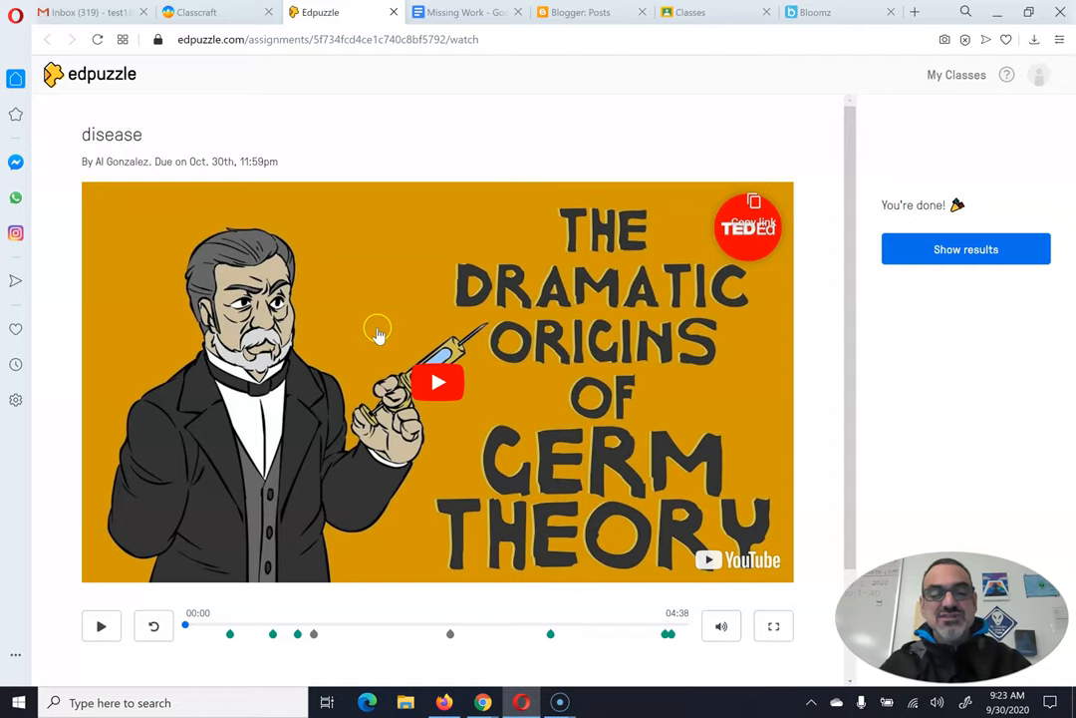
pyautogui.scroll(-3)
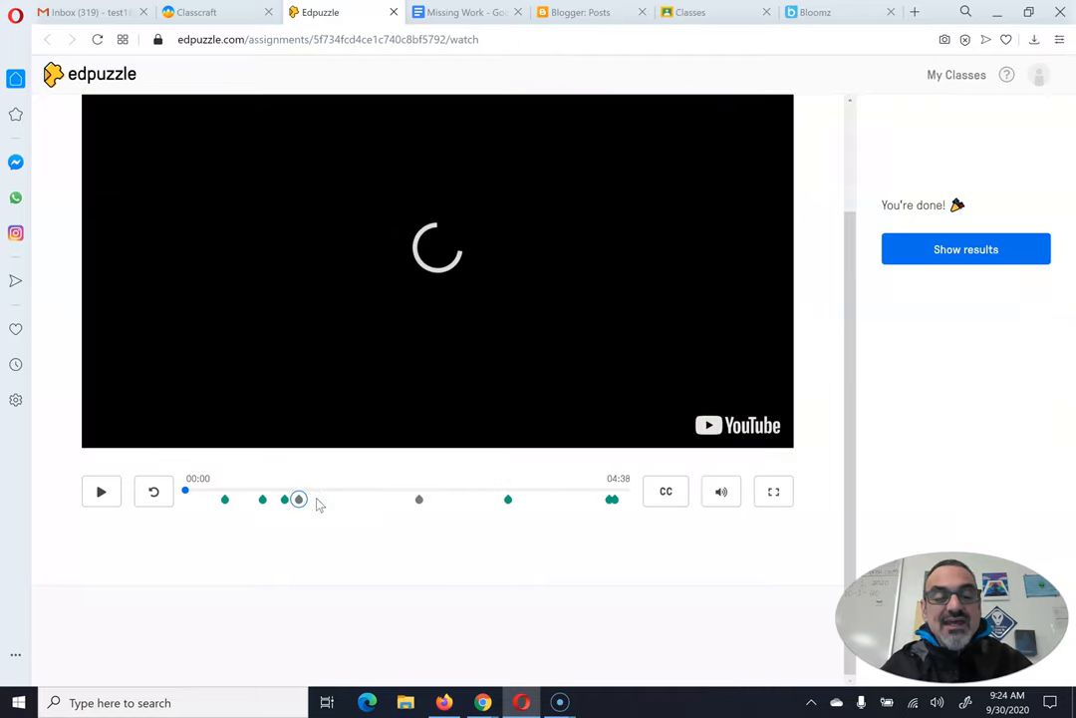
pyautogui.click(100, 492)
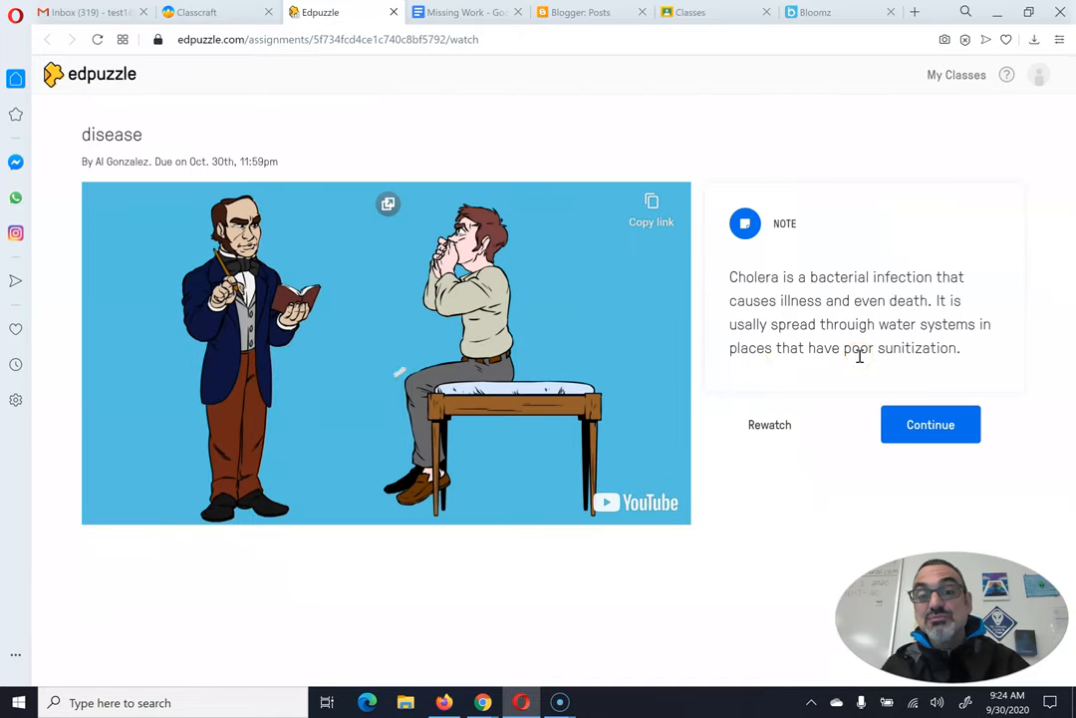
pyautogui.click(930, 425)
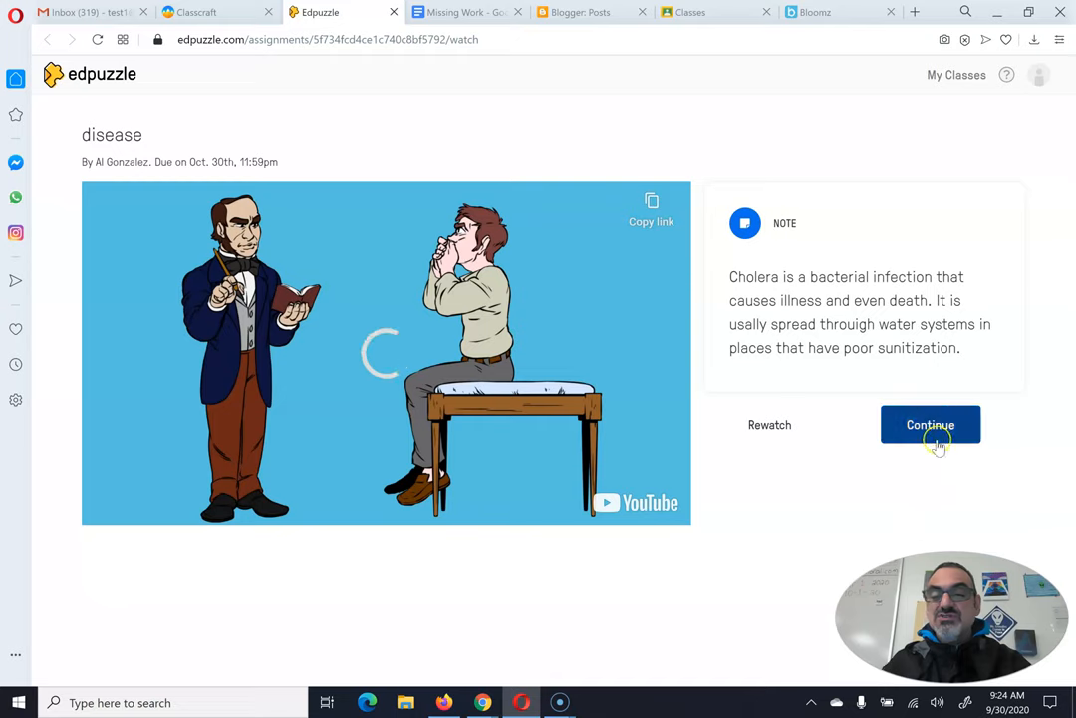
pyautogui.click(930, 425)
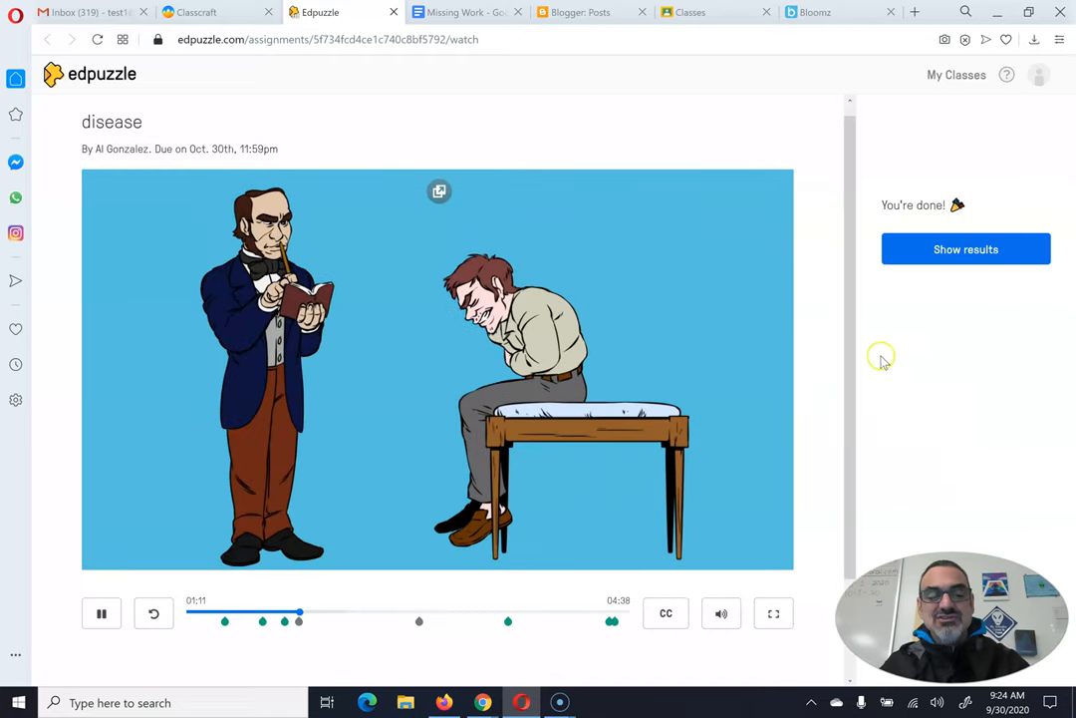
pyautogui.click(101, 613)
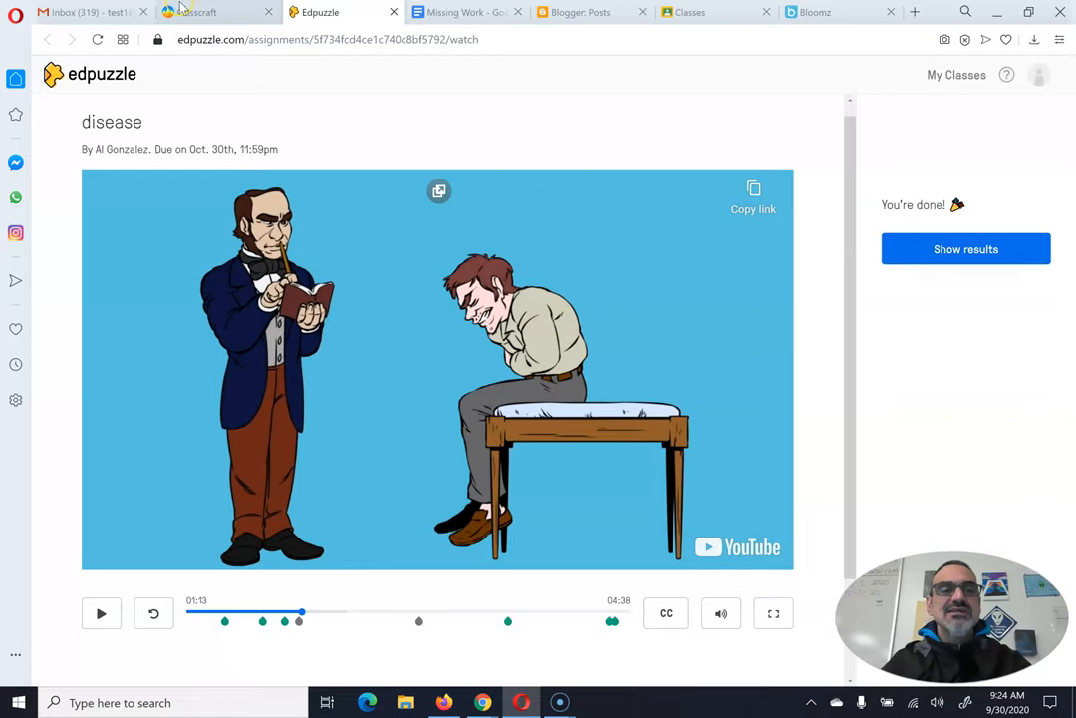
# Step: Mark Edpuzzle | disease as done in Google Classroom without attachments, then return to Classcraft
pyautogui.click(210, 13)
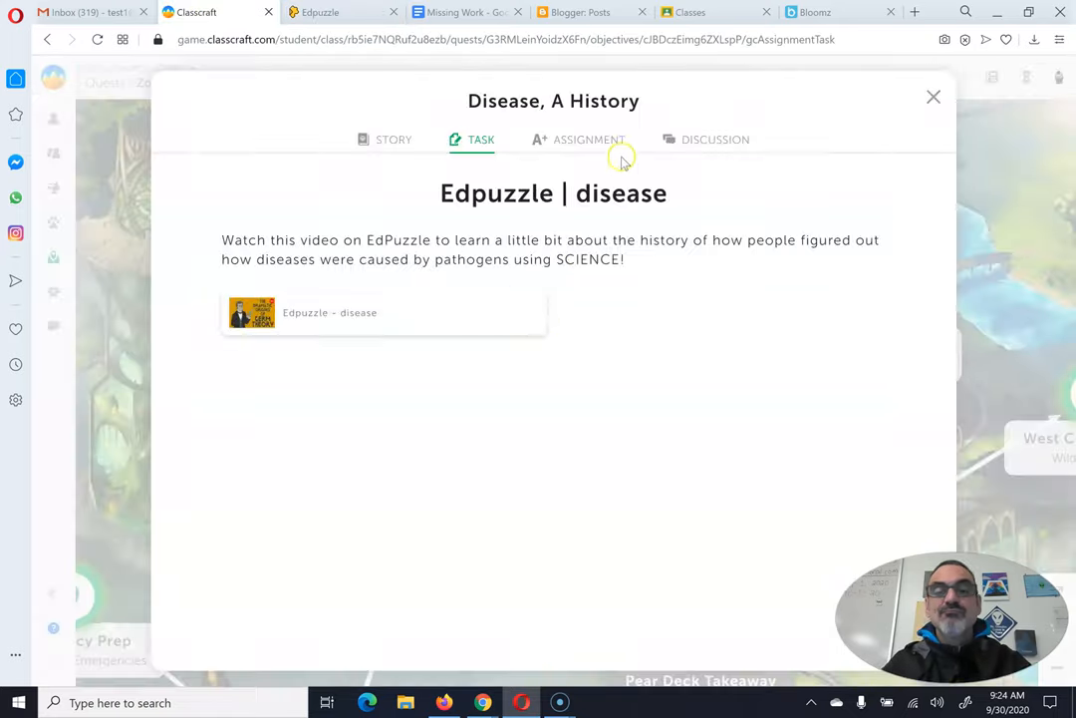
pyautogui.click(588, 138)
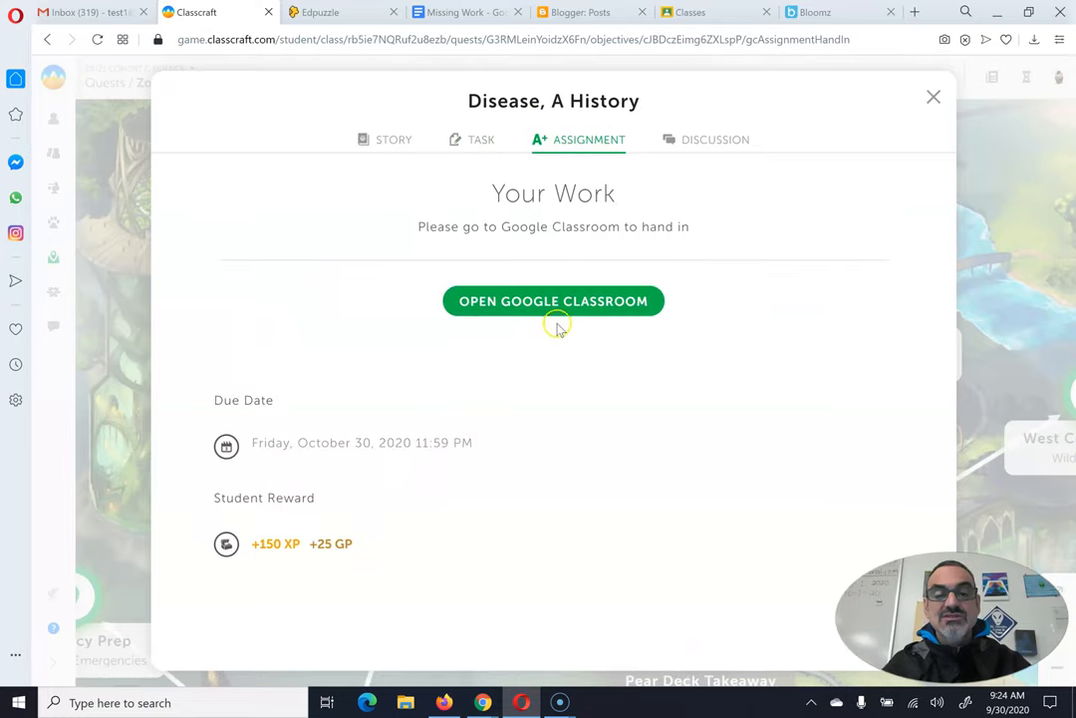
pyautogui.click(553, 301)
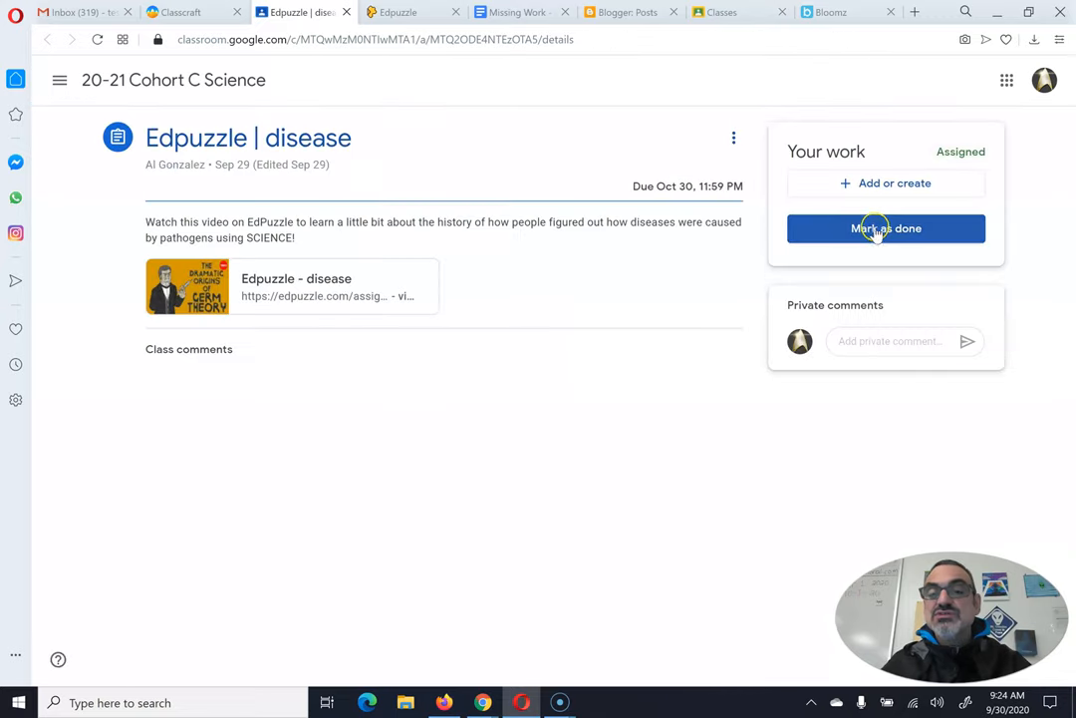
pyautogui.click(886, 228)
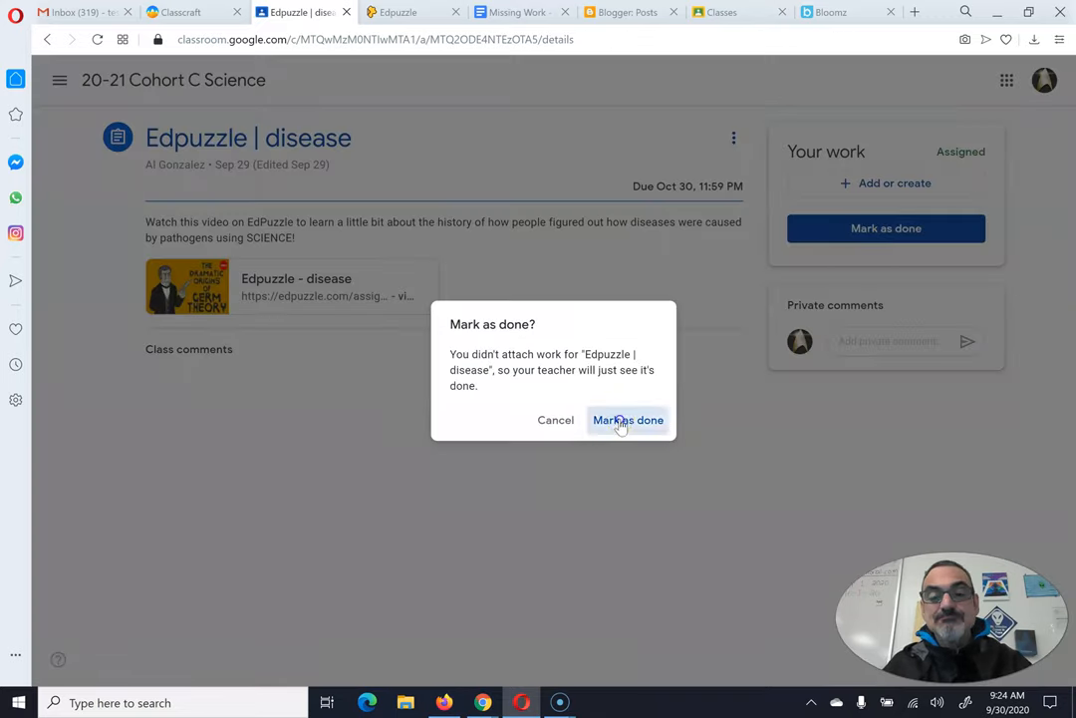
pyautogui.click(628, 419)
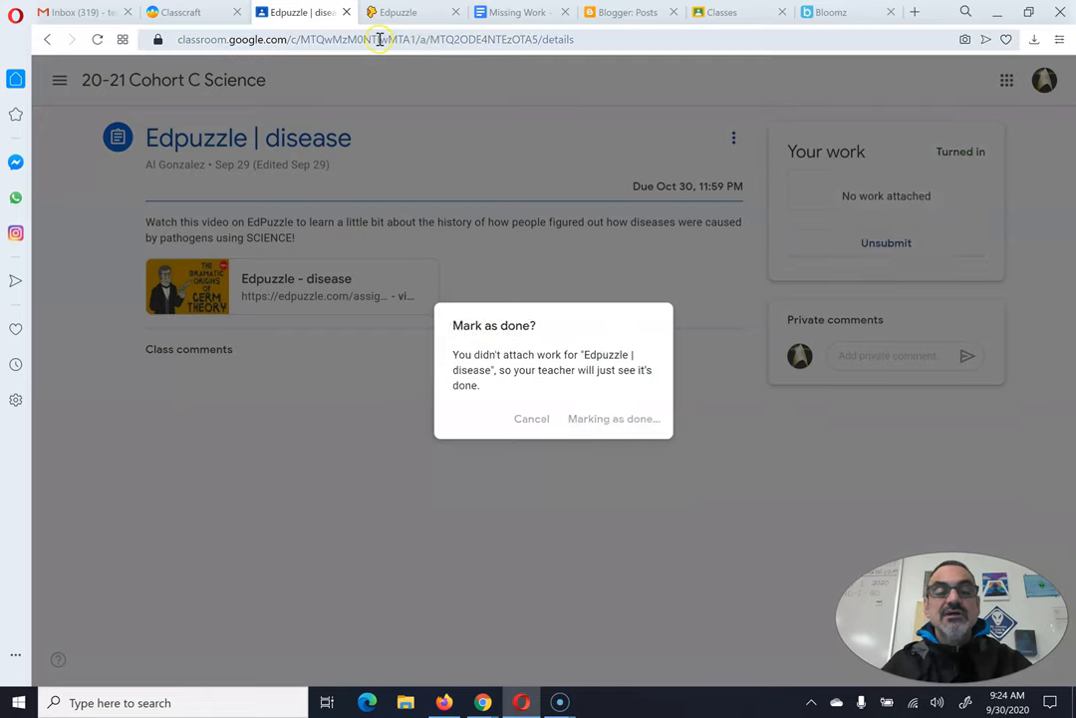
pyautogui.click(179, 14)
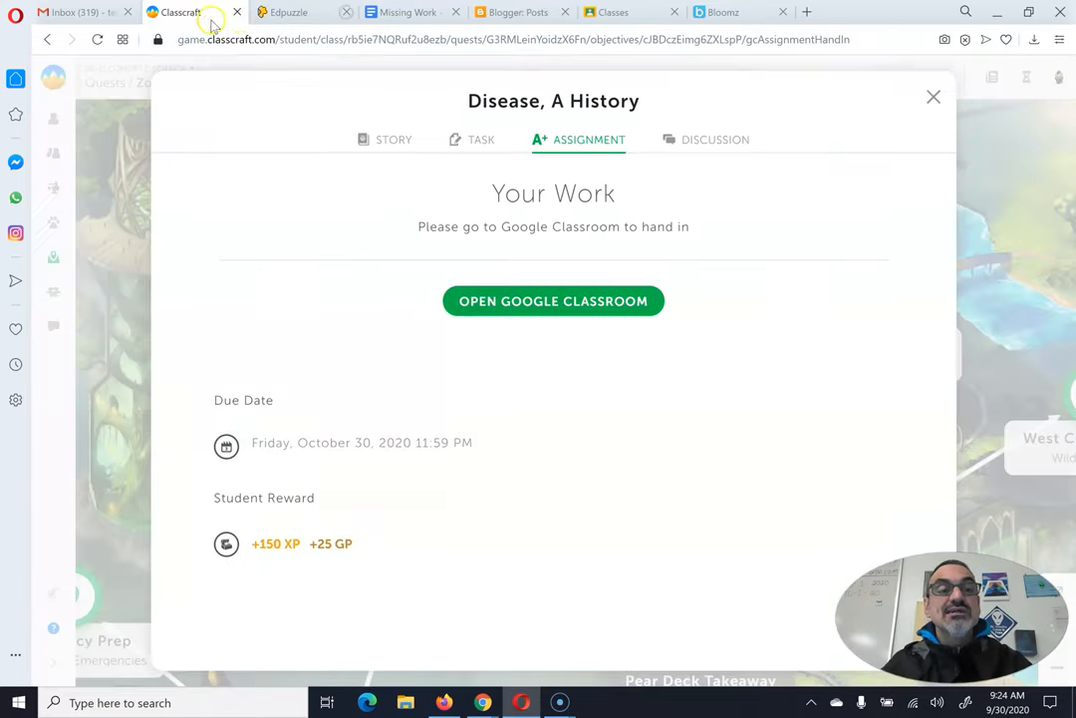
# Step: Reopen Disease, A History's task, mark it TASK COMPLETE, and close the objective
pyautogui.click(933, 96)
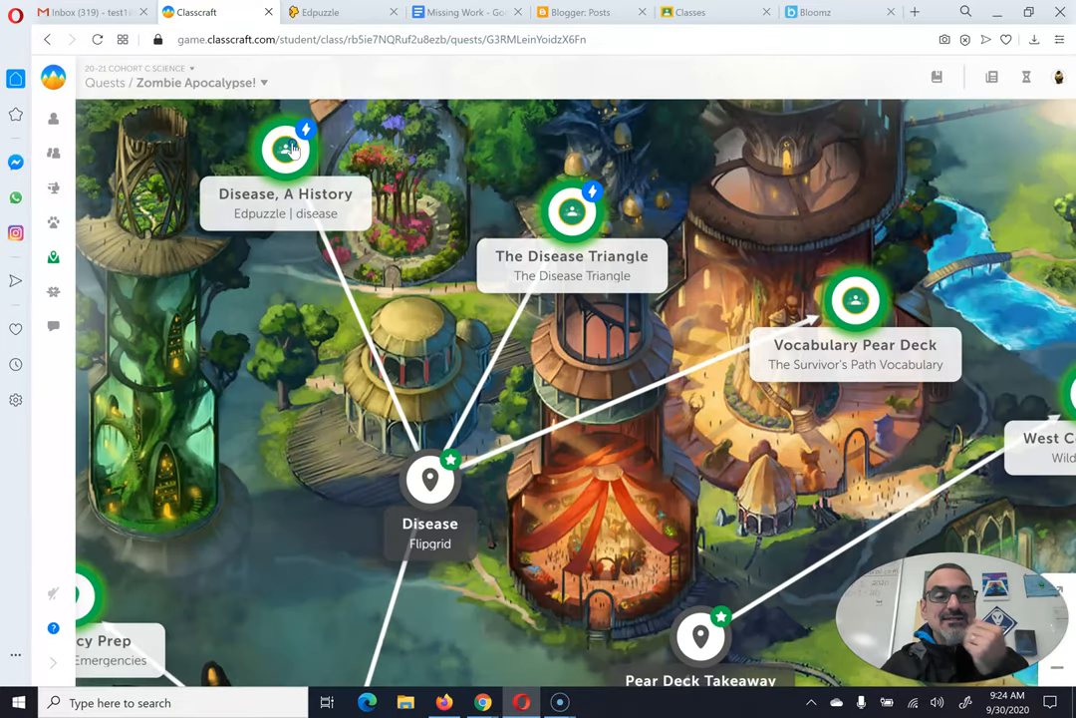
pyautogui.click(286, 147)
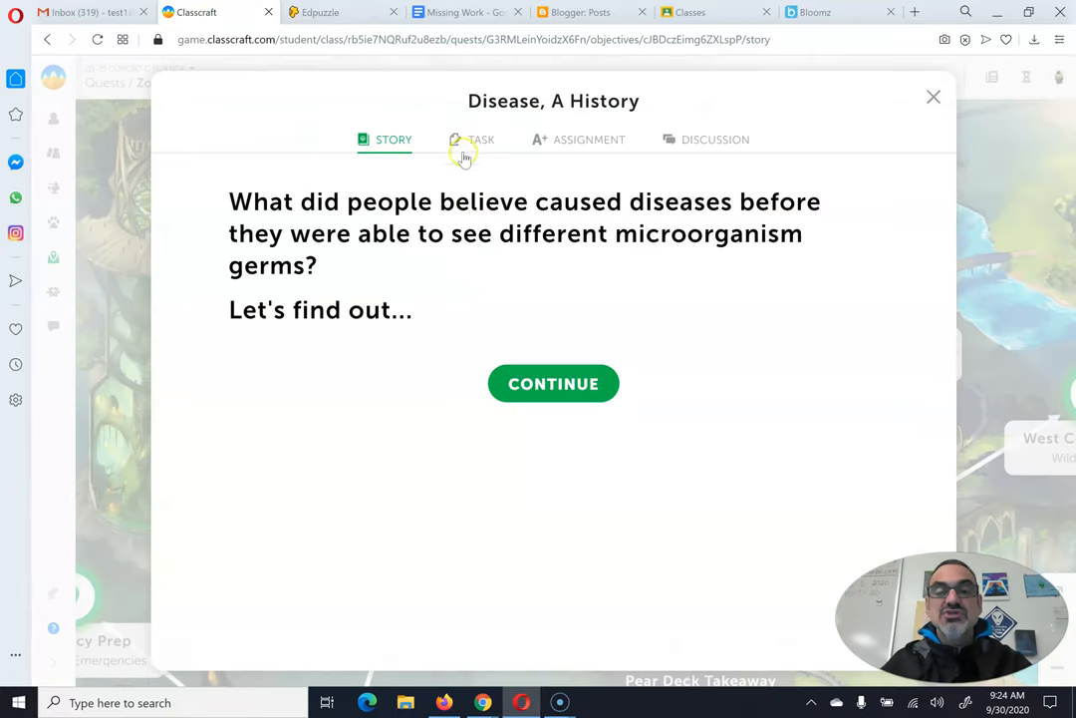
pyautogui.click(481, 138)
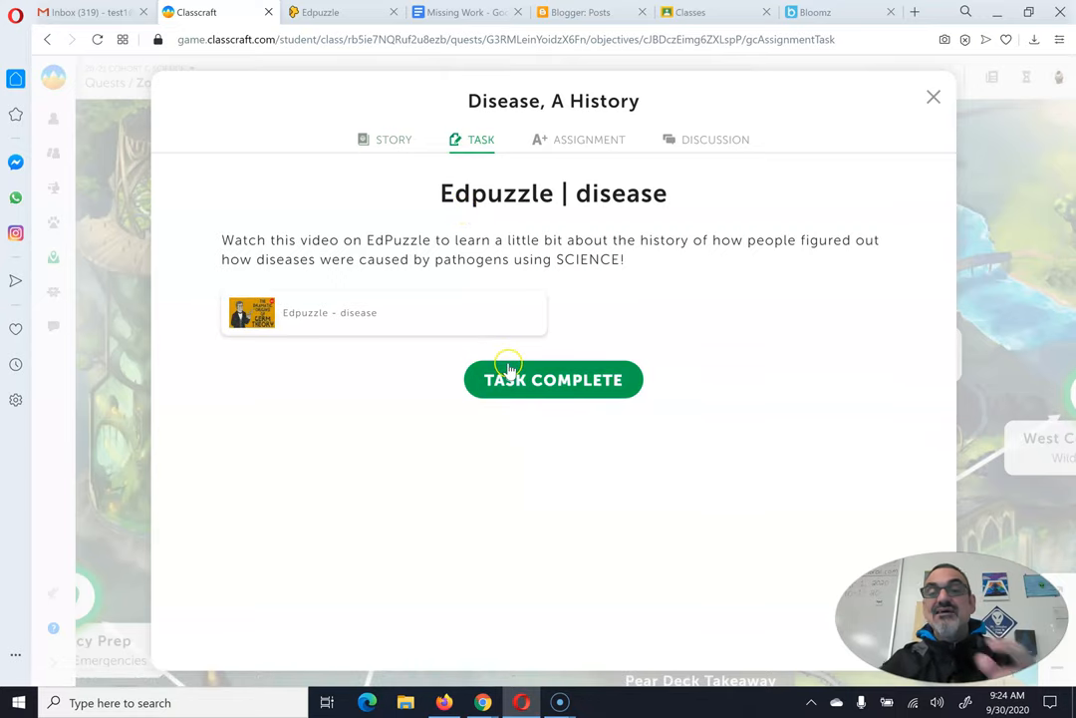
pyautogui.moveTo(784, 107)
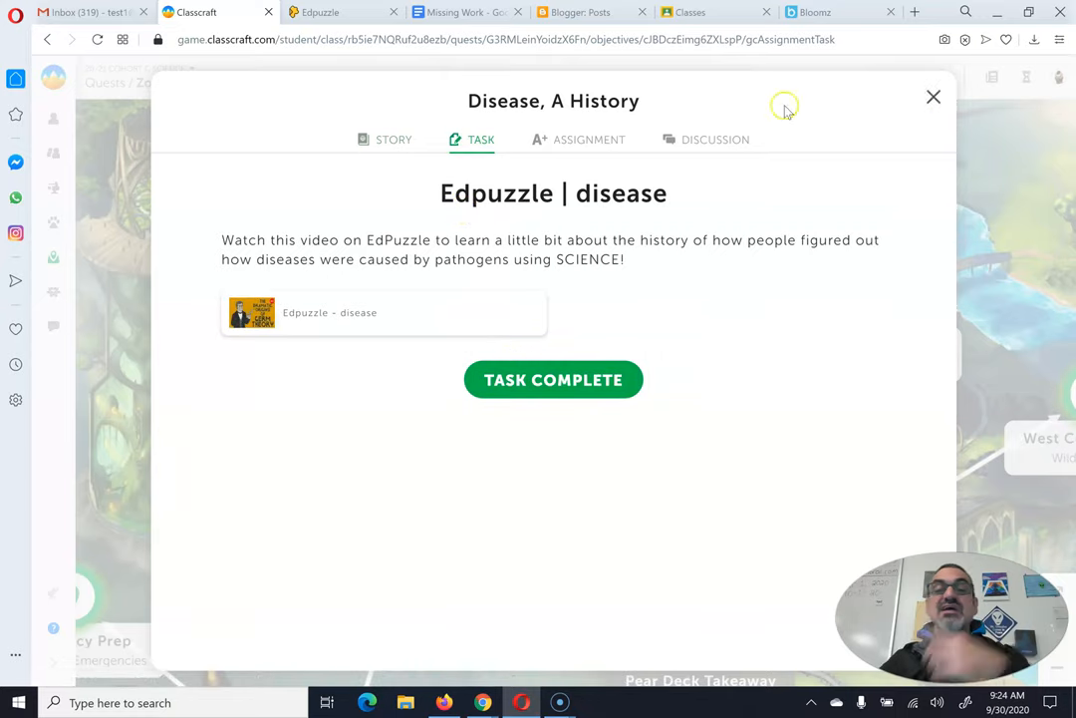
pyautogui.click(553, 378)
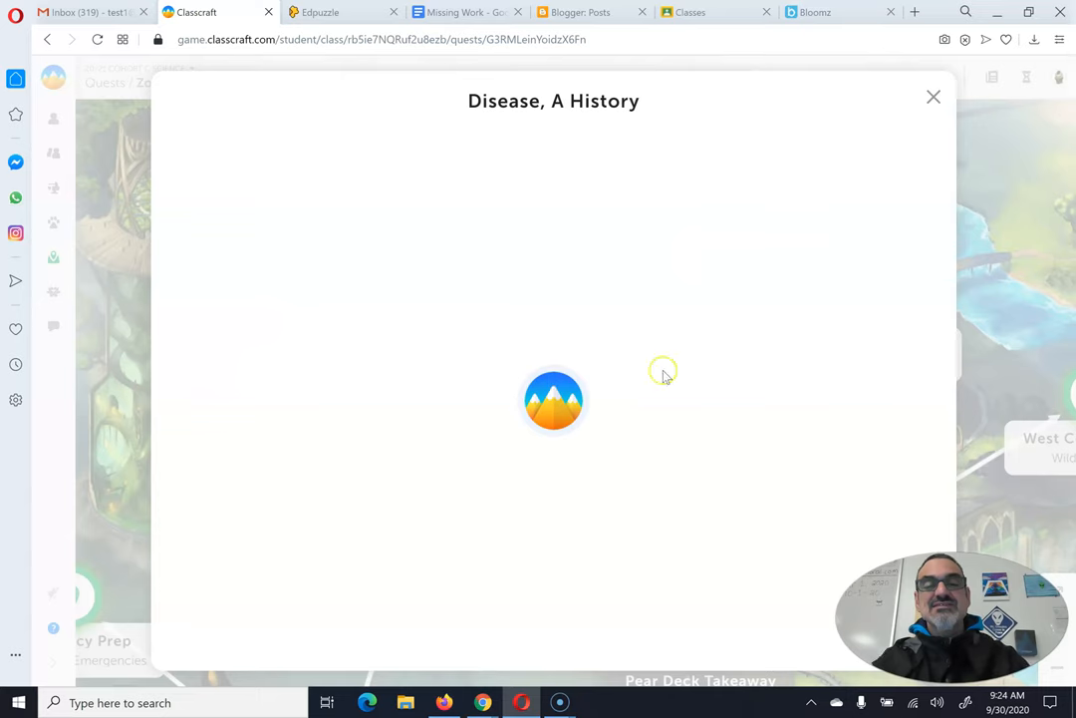
pyautogui.click(933, 97)
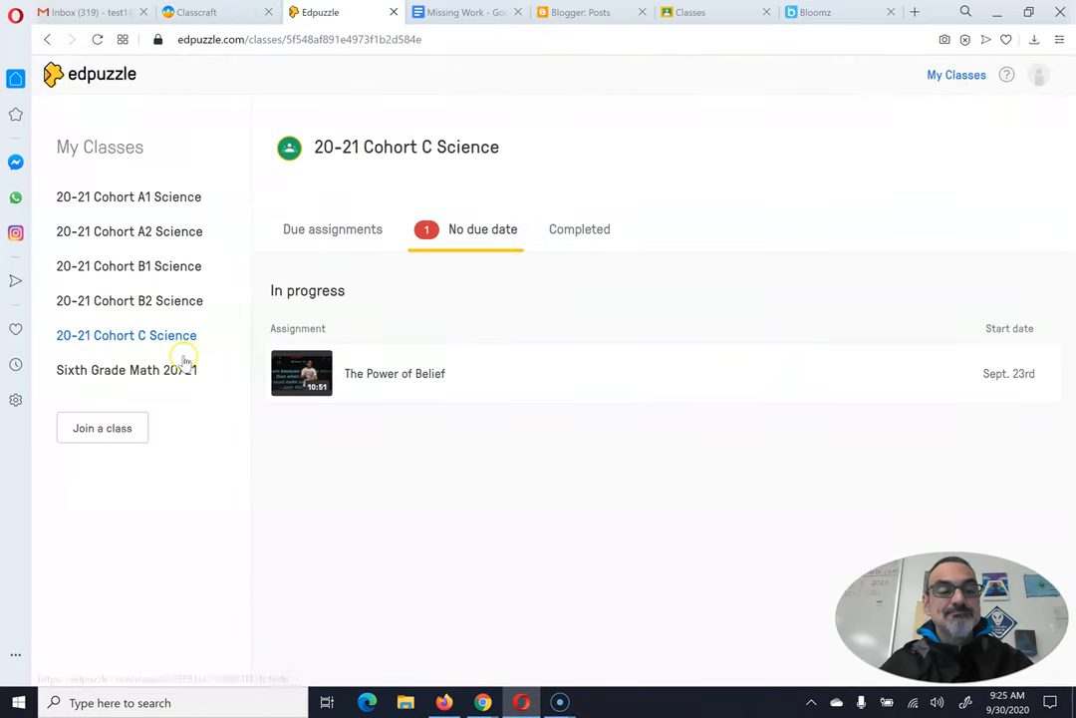
# Step: Browse Due, No due date and Completed lists, then open the graded disease assignment
pyautogui.click(332, 229)
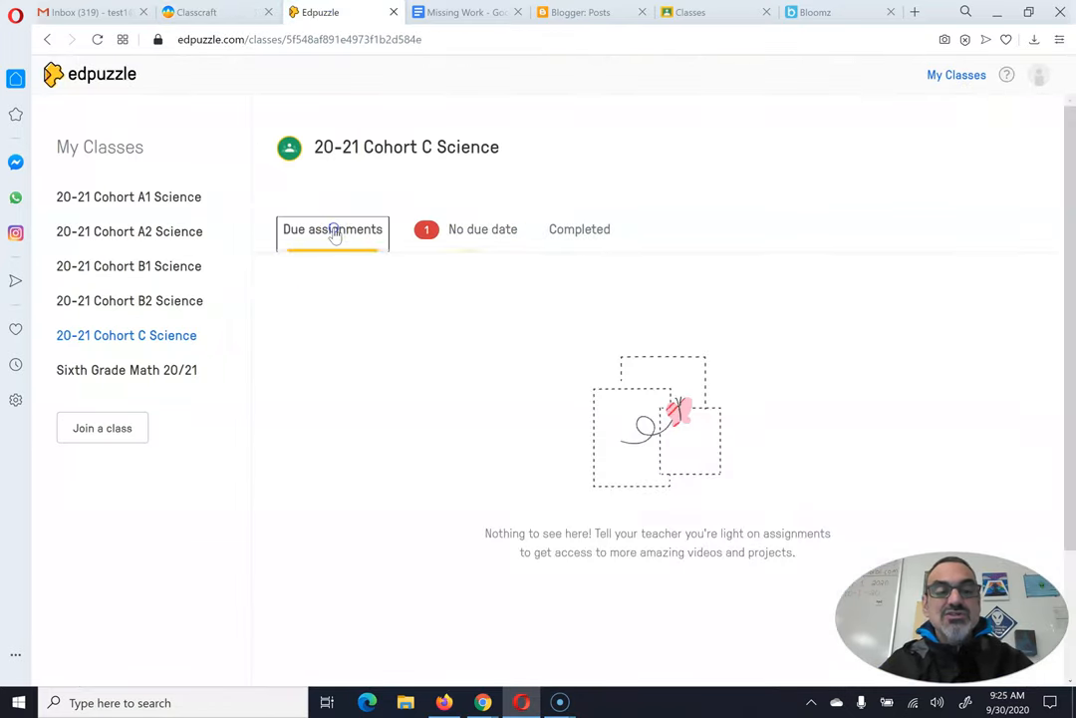
pyautogui.click(482, 229)
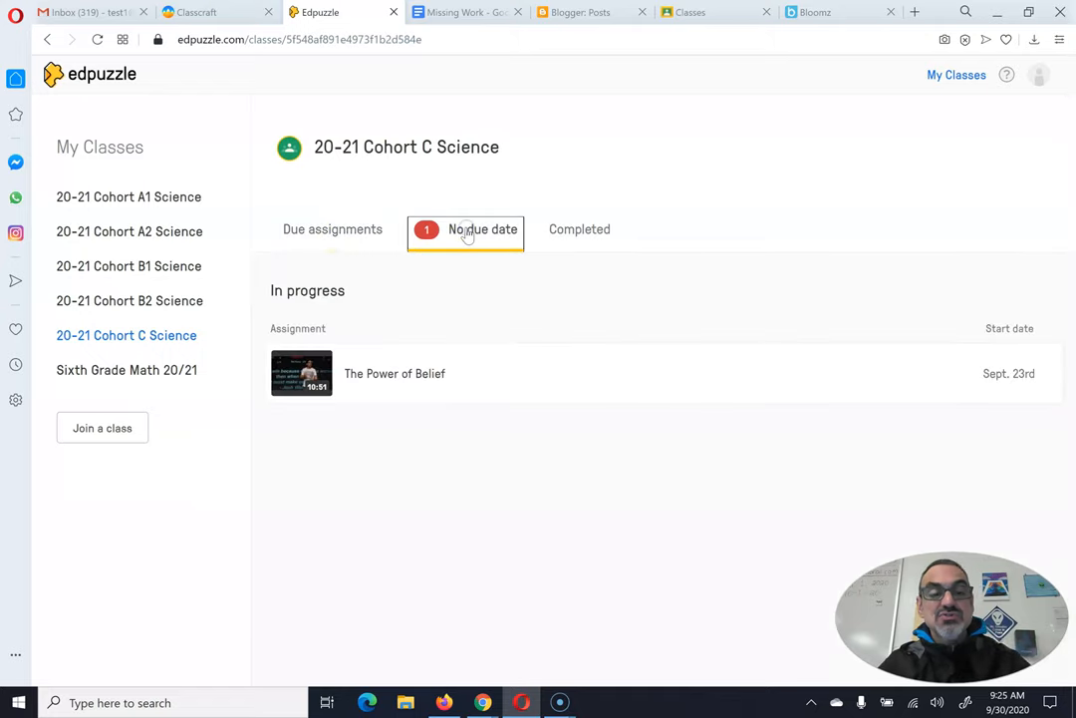
pyautogui.moveTo(411, 387)
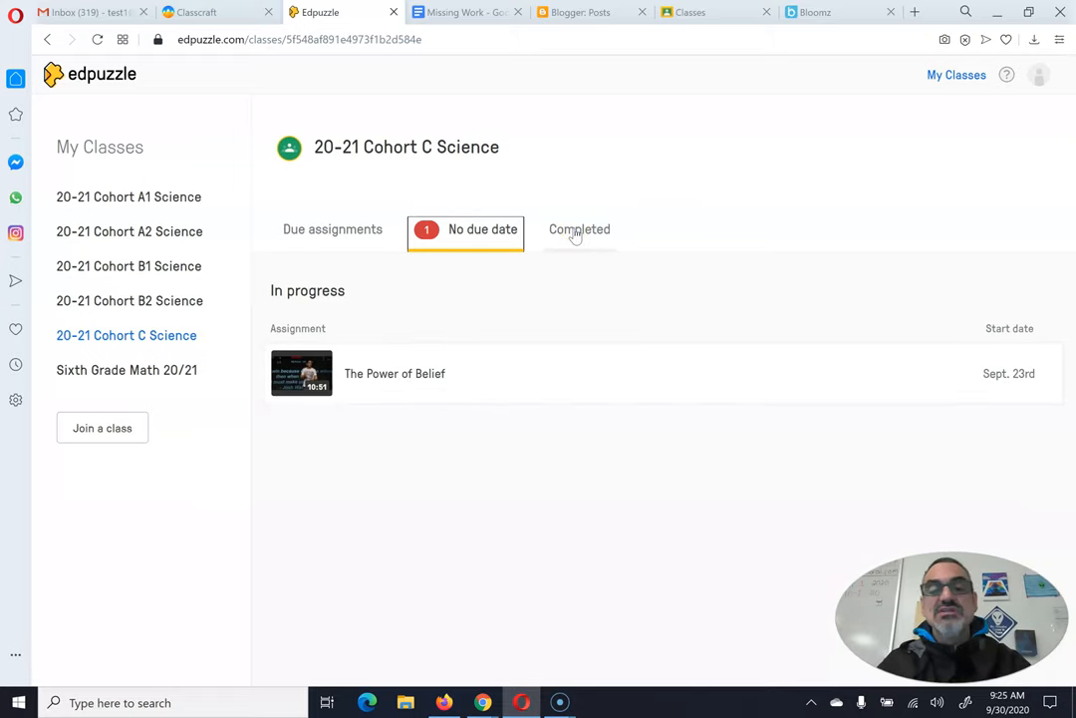
pyautogui.click(579, 229)
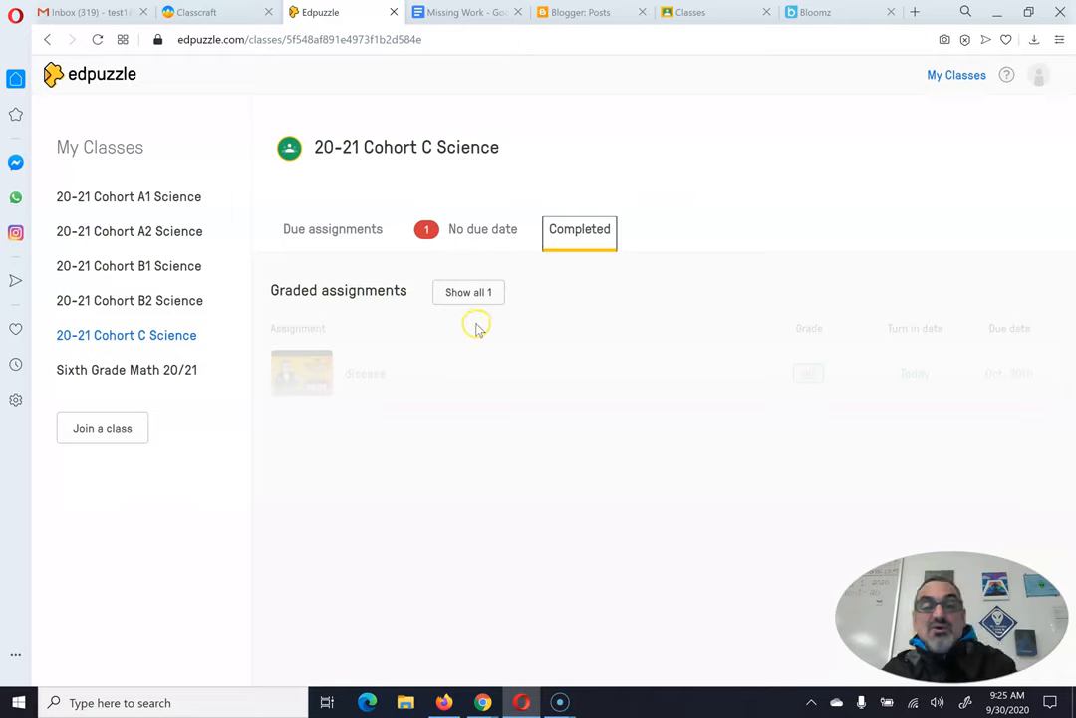
pyautogui.click(467, 292)
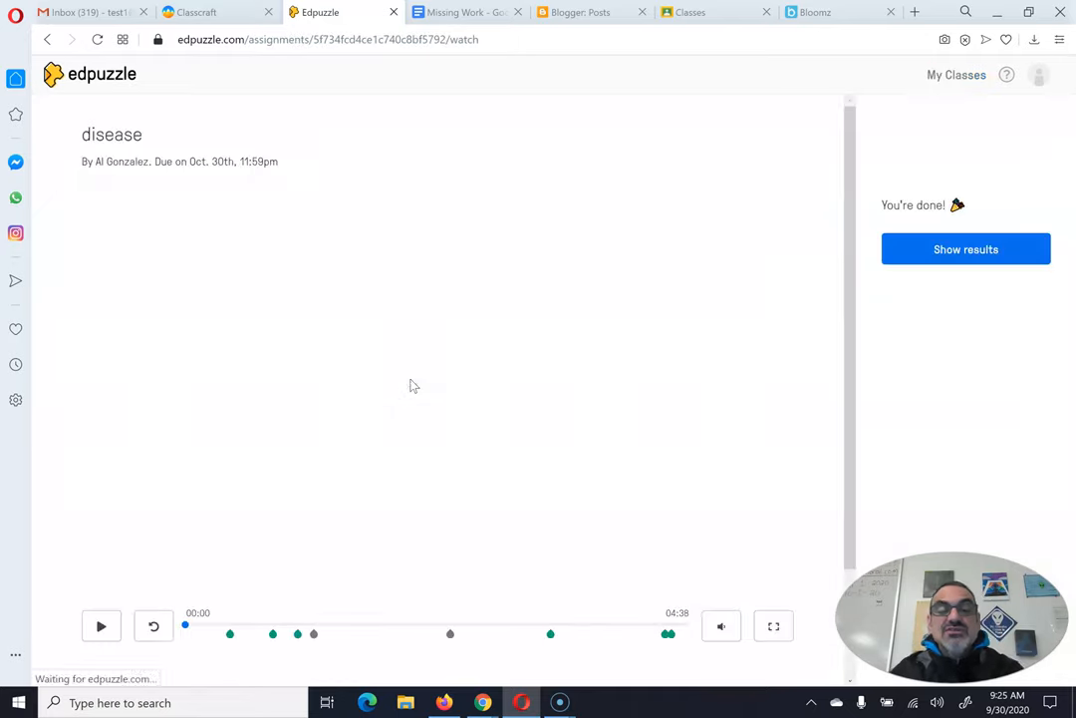
# Step: Show the disease results (6/6, grade 99) and scroll to the teacher's comment
pyautogui.click(966, 249)
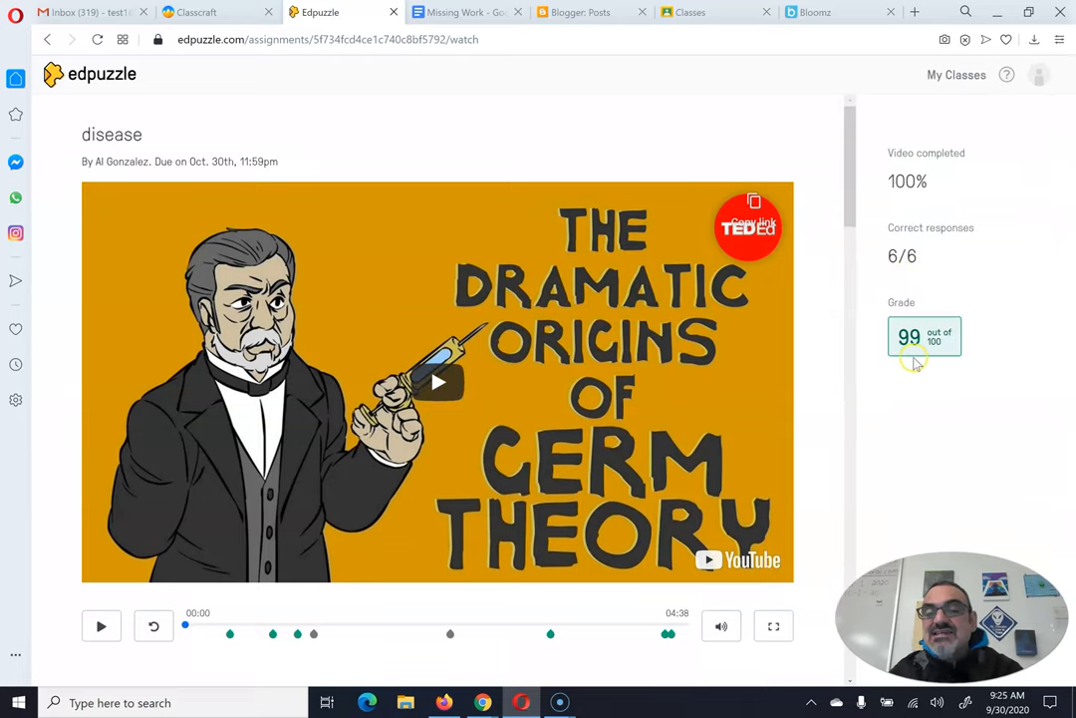
pyautogui.moveTo(570, 357)
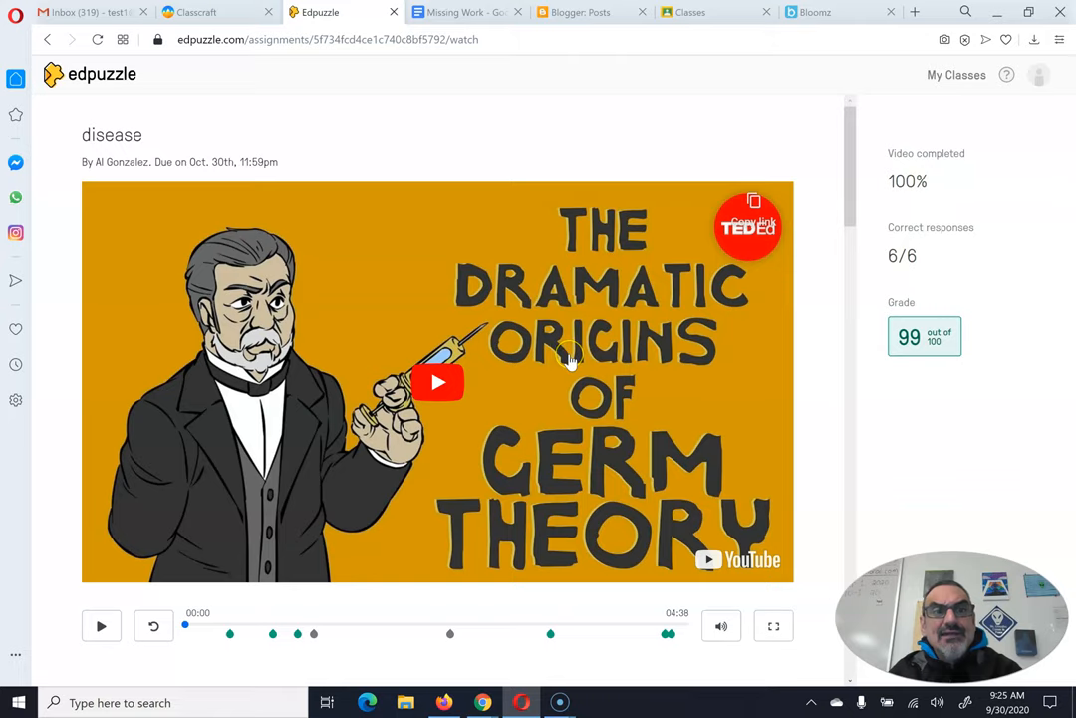
pyautogui.scroll(-3)
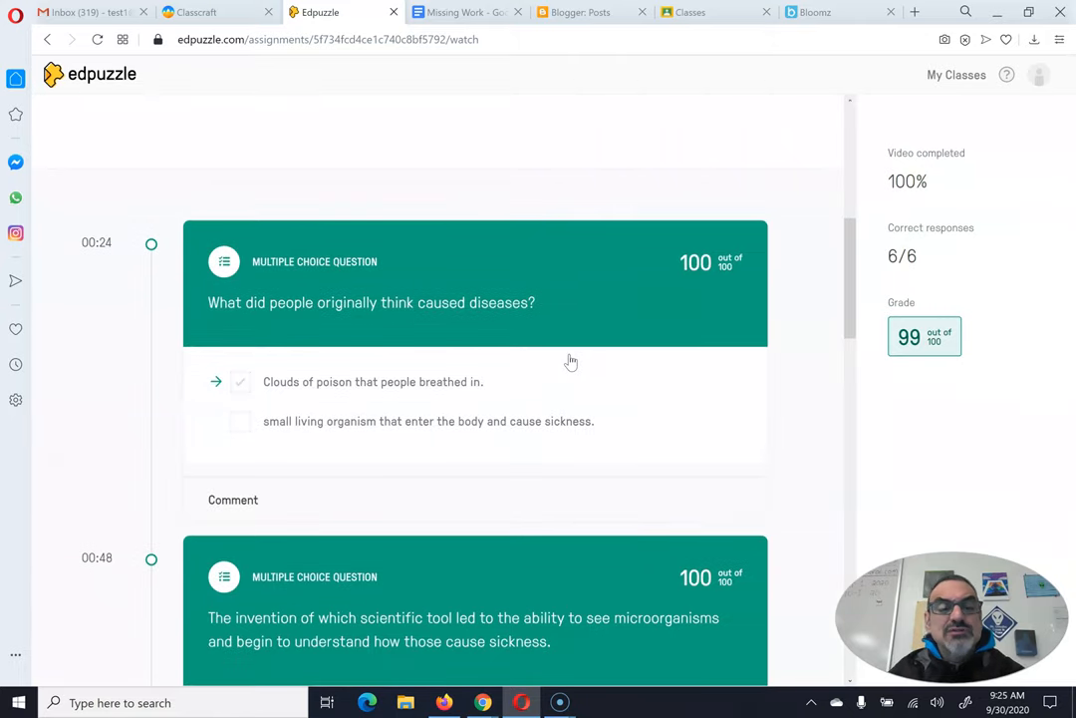
pyautogui.scroll(-3)
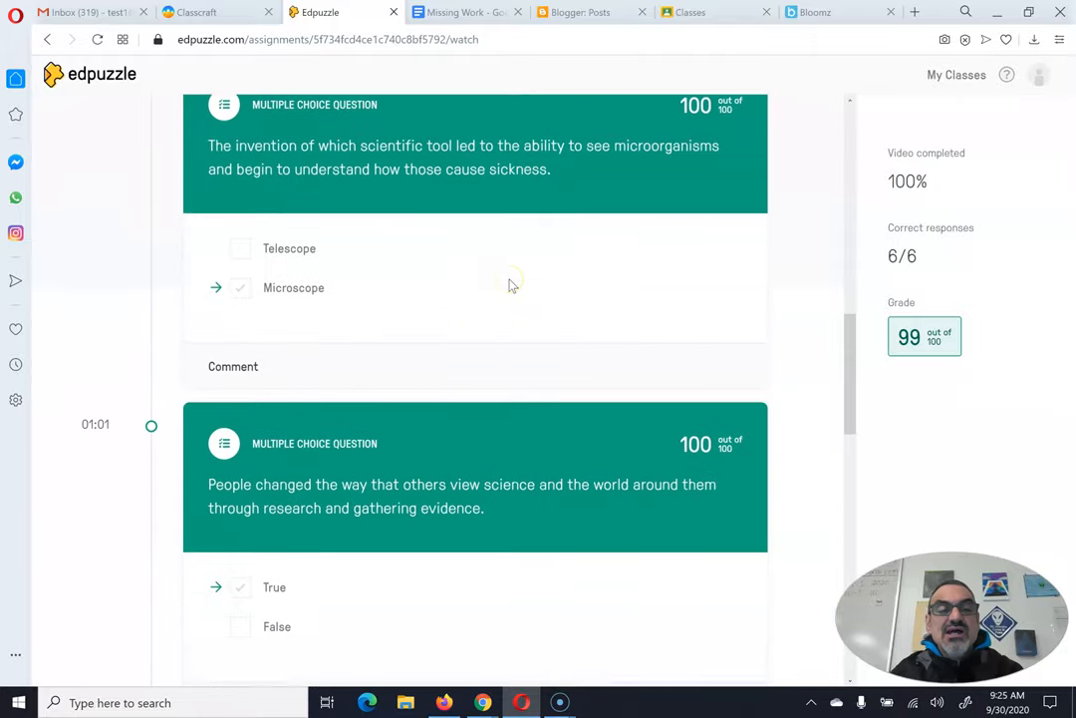
pyautogui.scroll(-3)
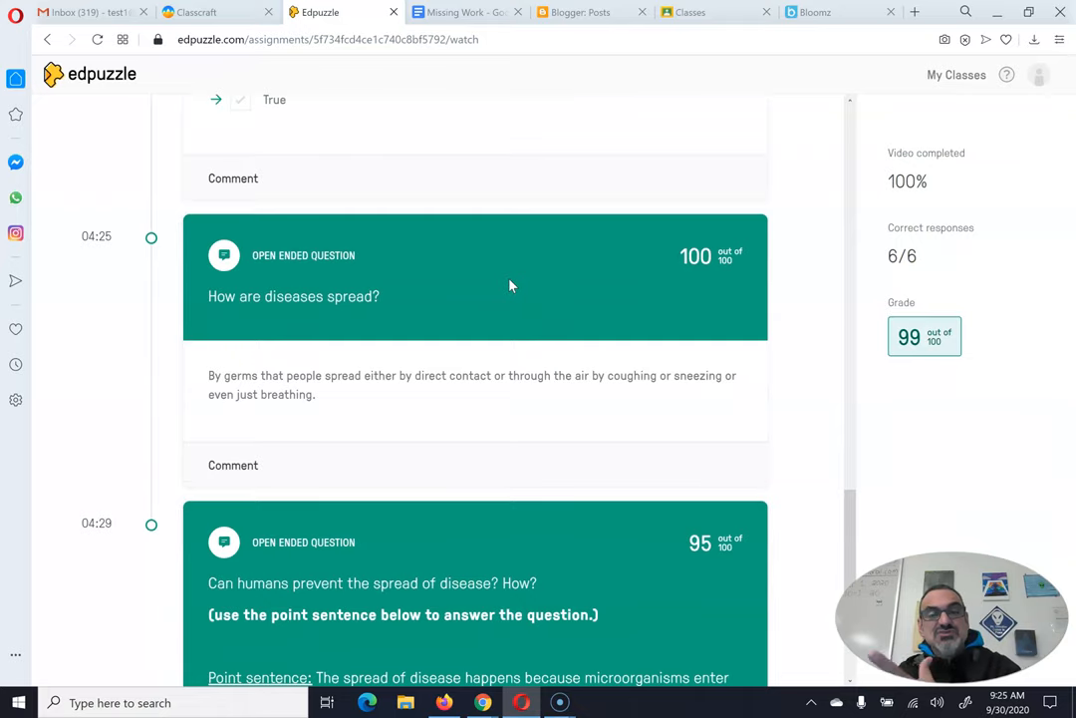
pyautogui.scroll(-3)
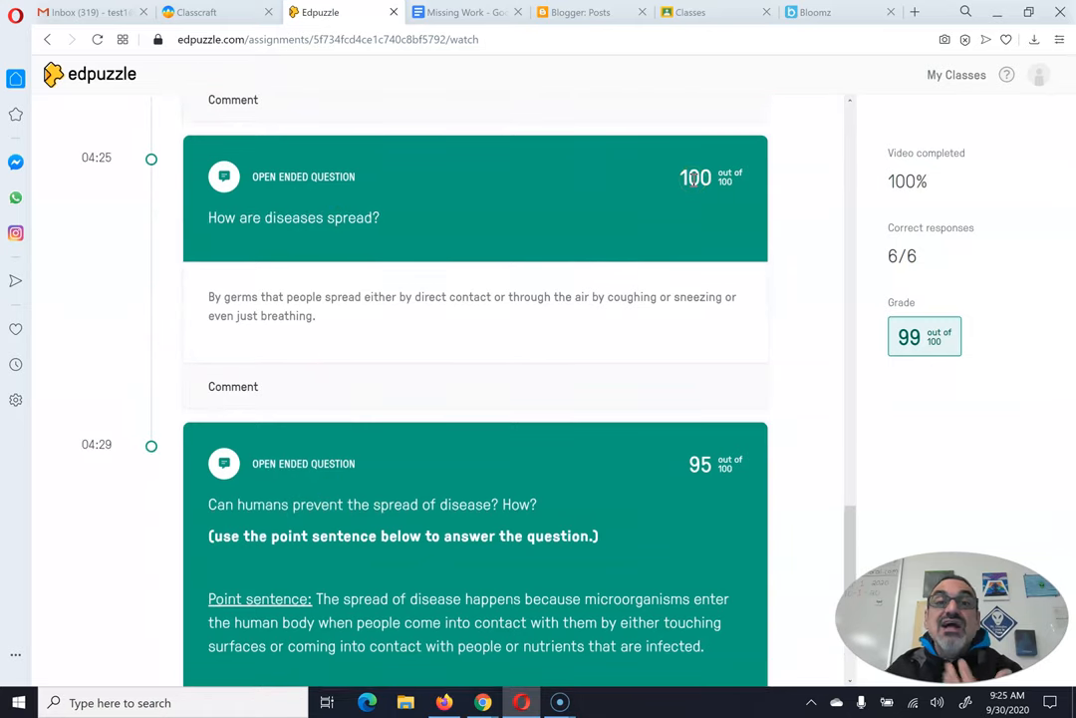
pyautogui.moveTo(273, 237)
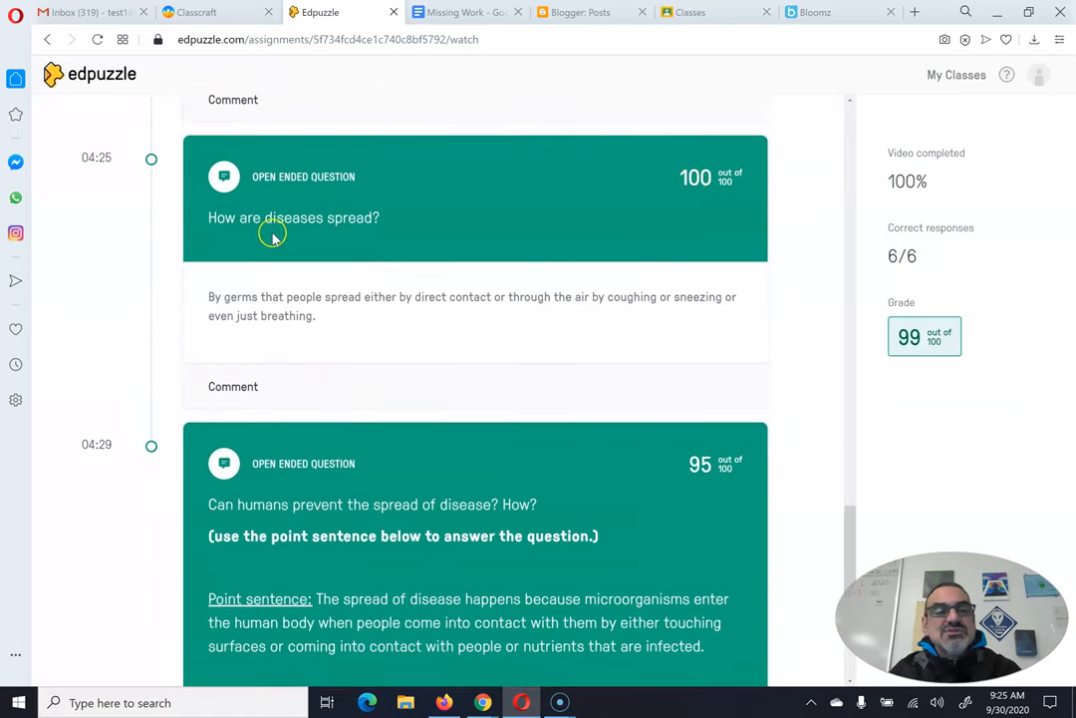
pyautogui.moveTo(579, 178)
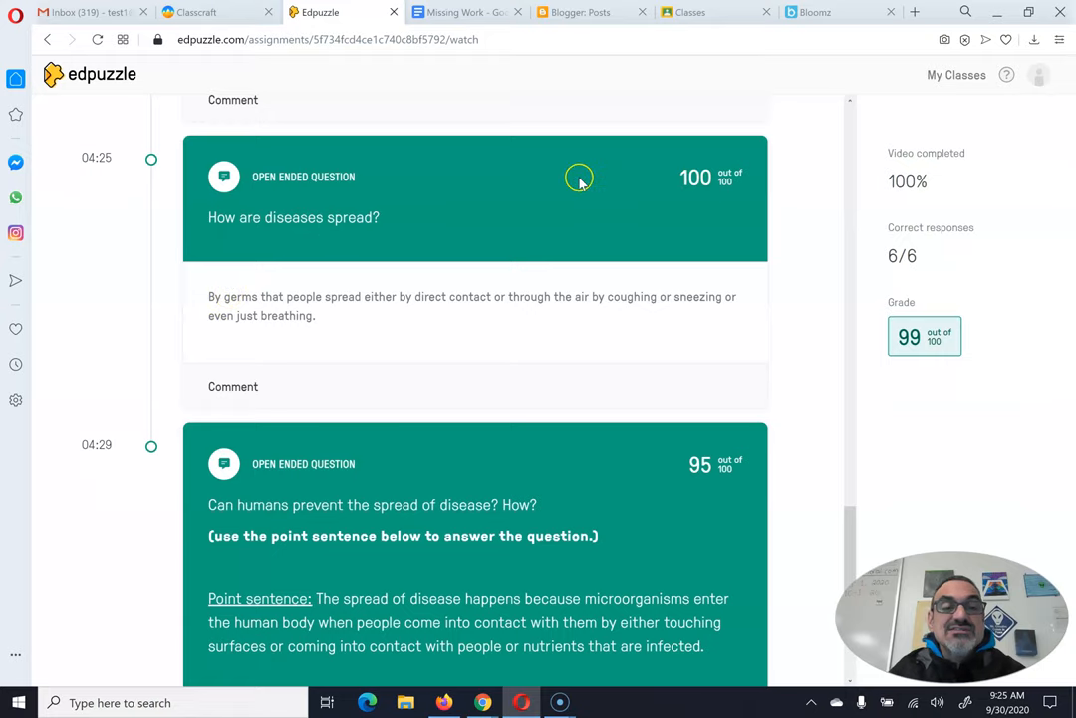
pyautogui.moveTo(726, 181)
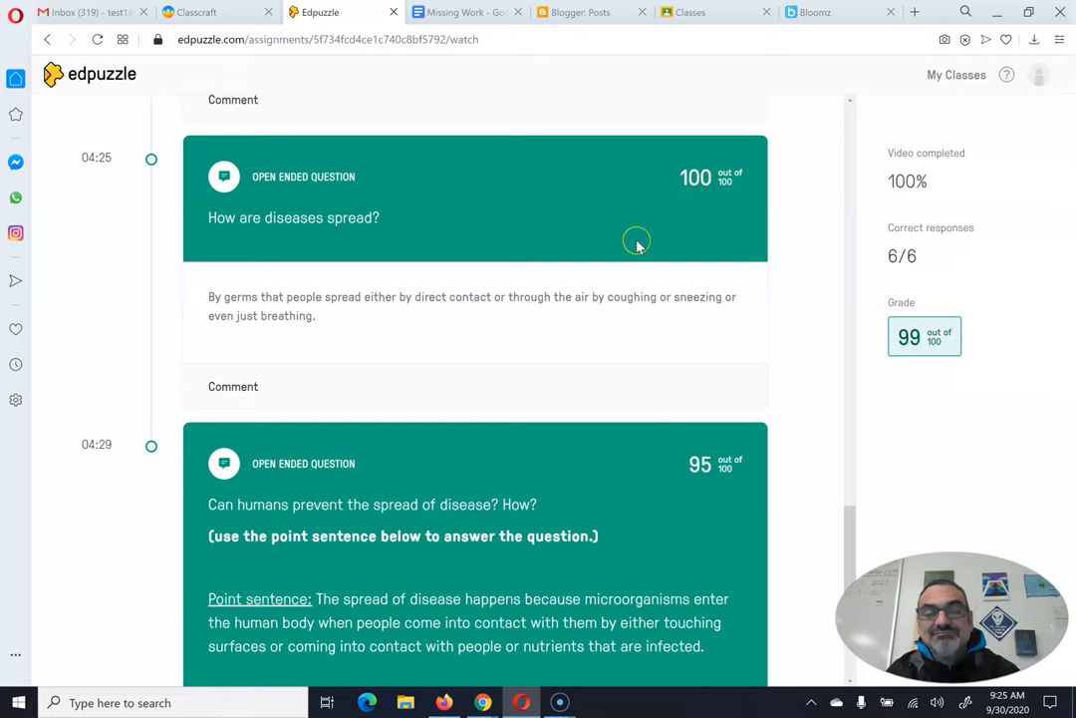
pyautogui.scroll(-3)
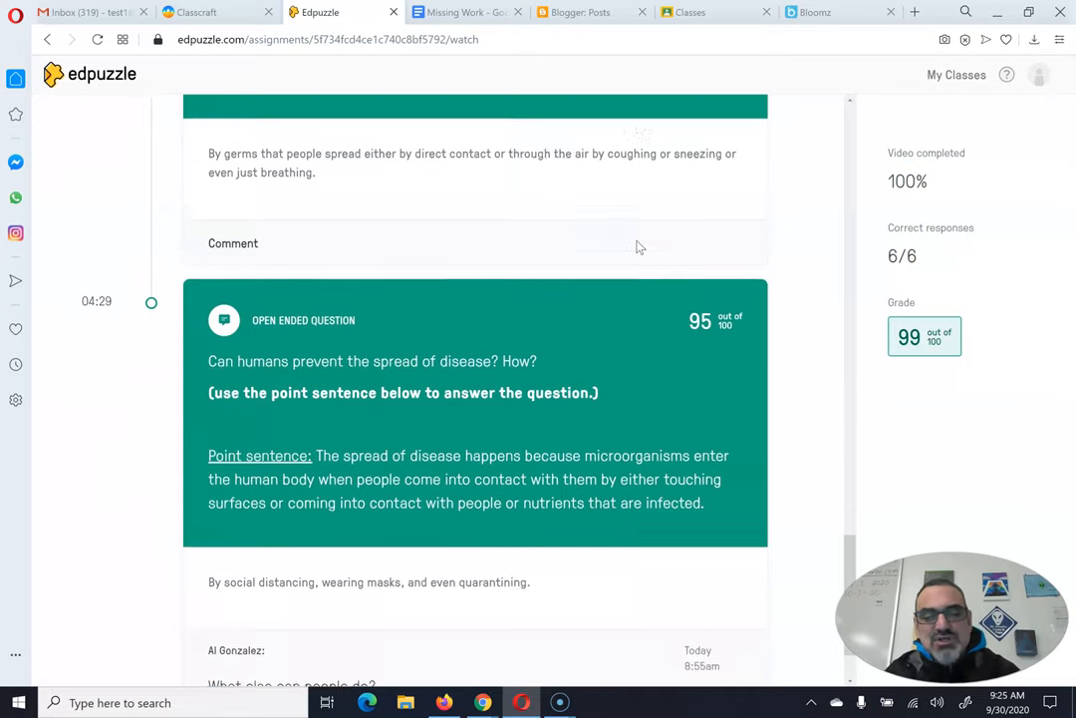
pyautogui.scroll(-3)
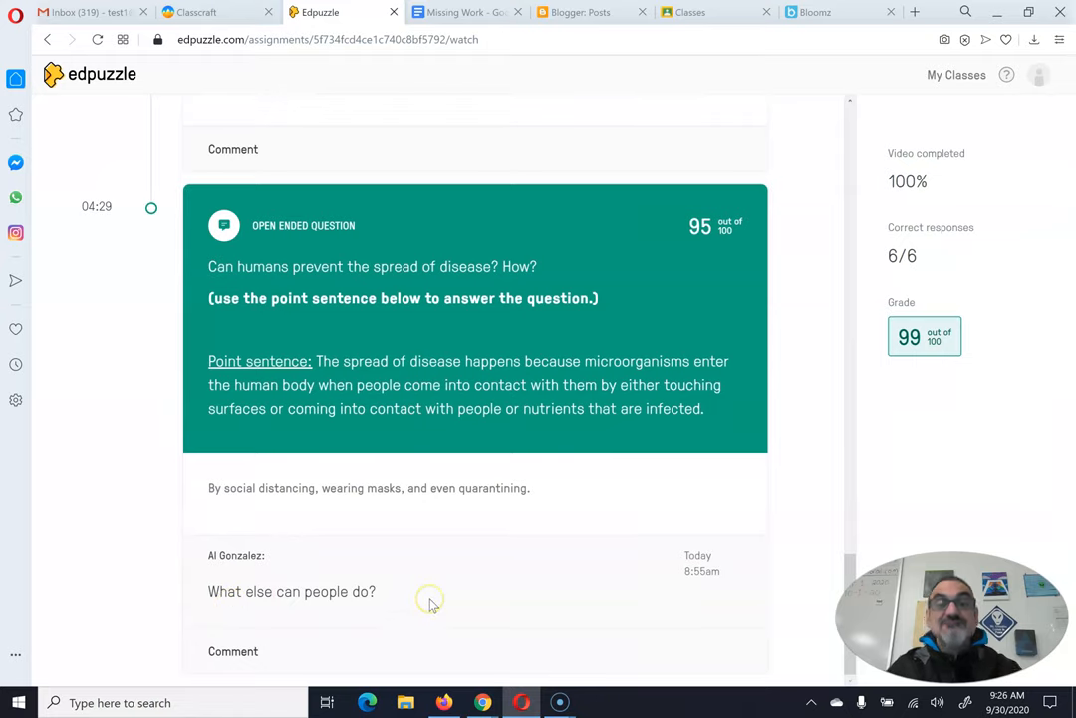
pyautogui.moveTo(390, 600)
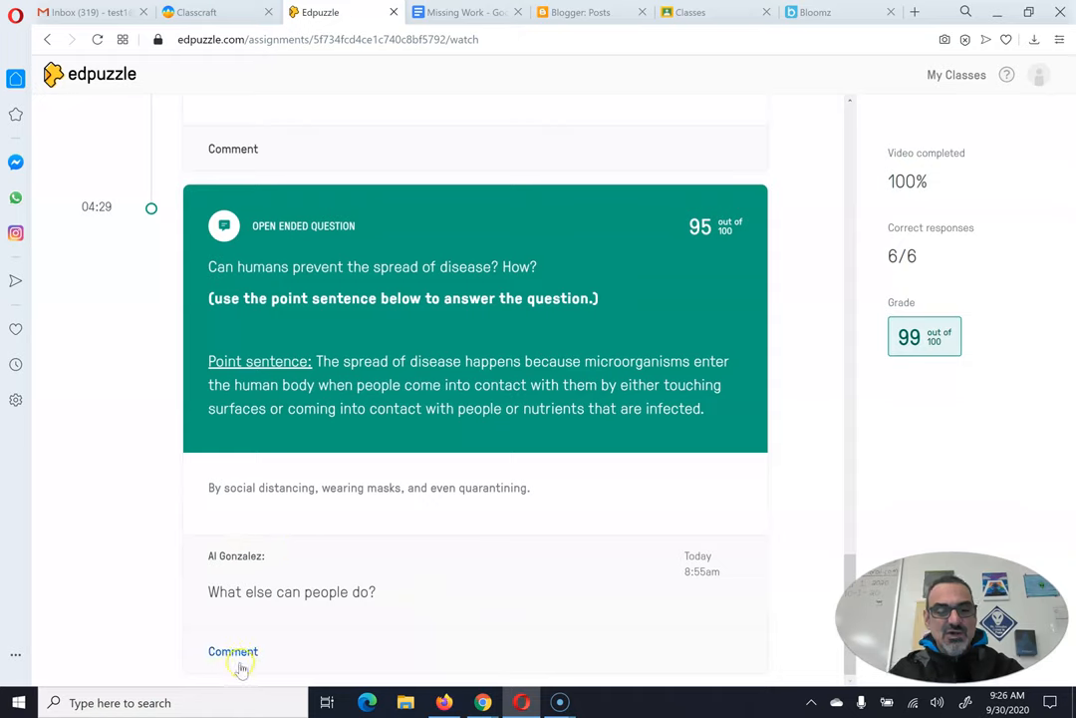
# Step: Post the reply 'Diseases can also spread from animals to humans!' under the teacher's note
pyautogui.click(233, 652)
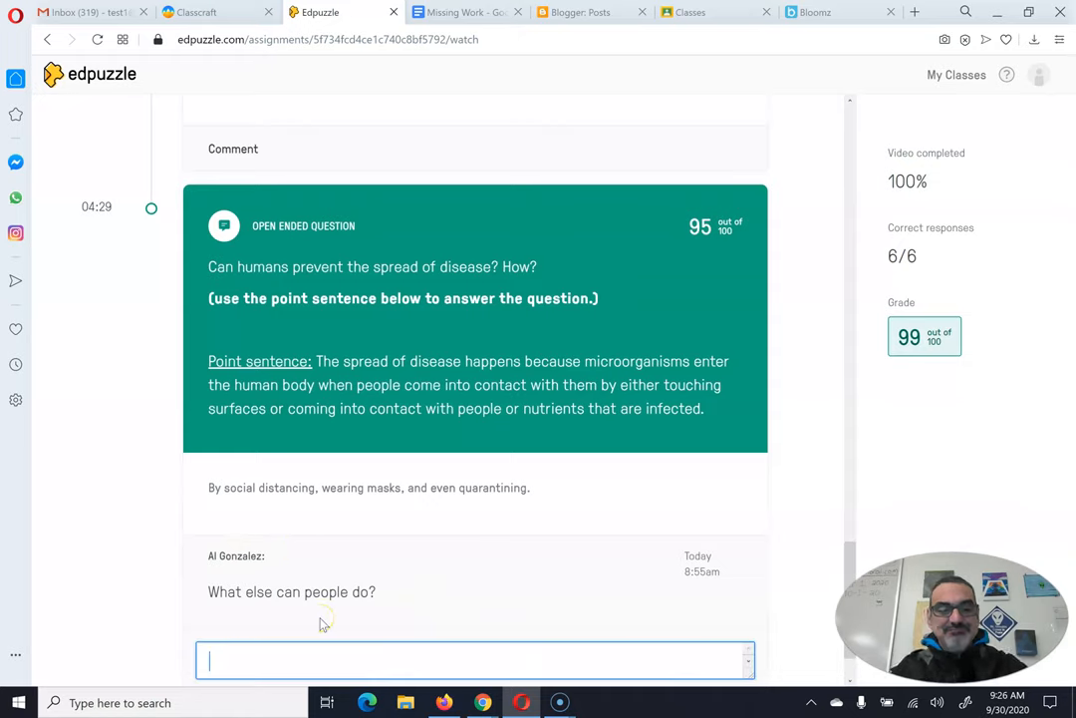
pyautogui.write('Diseases can also spread')
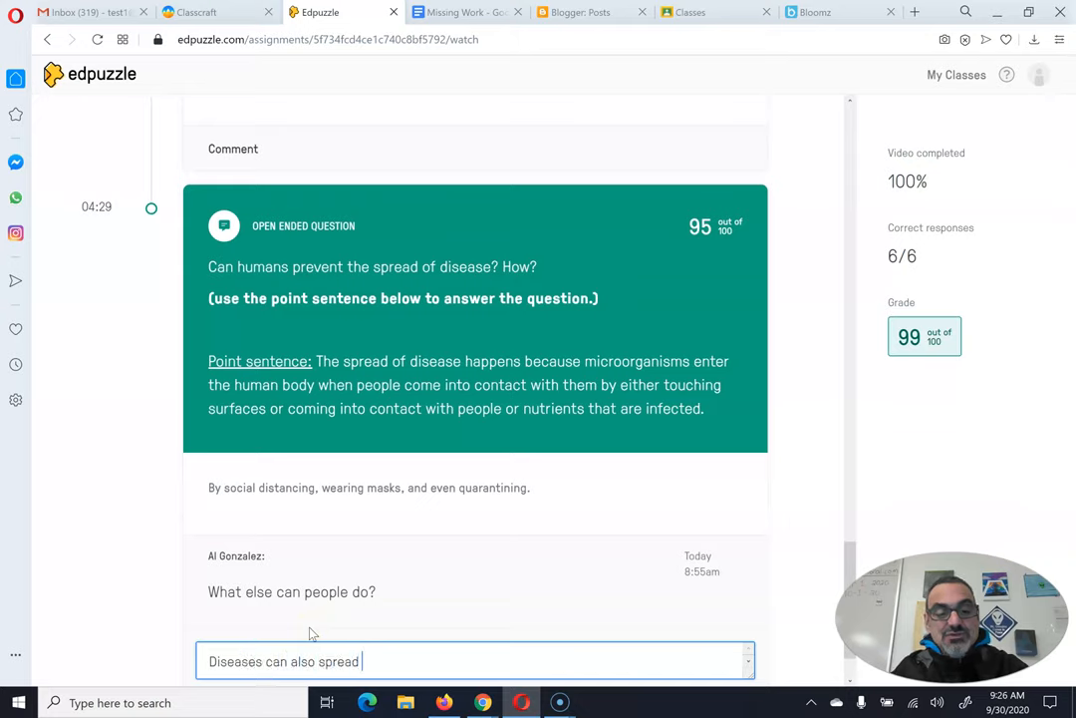
pyautogui.write('from animals to')
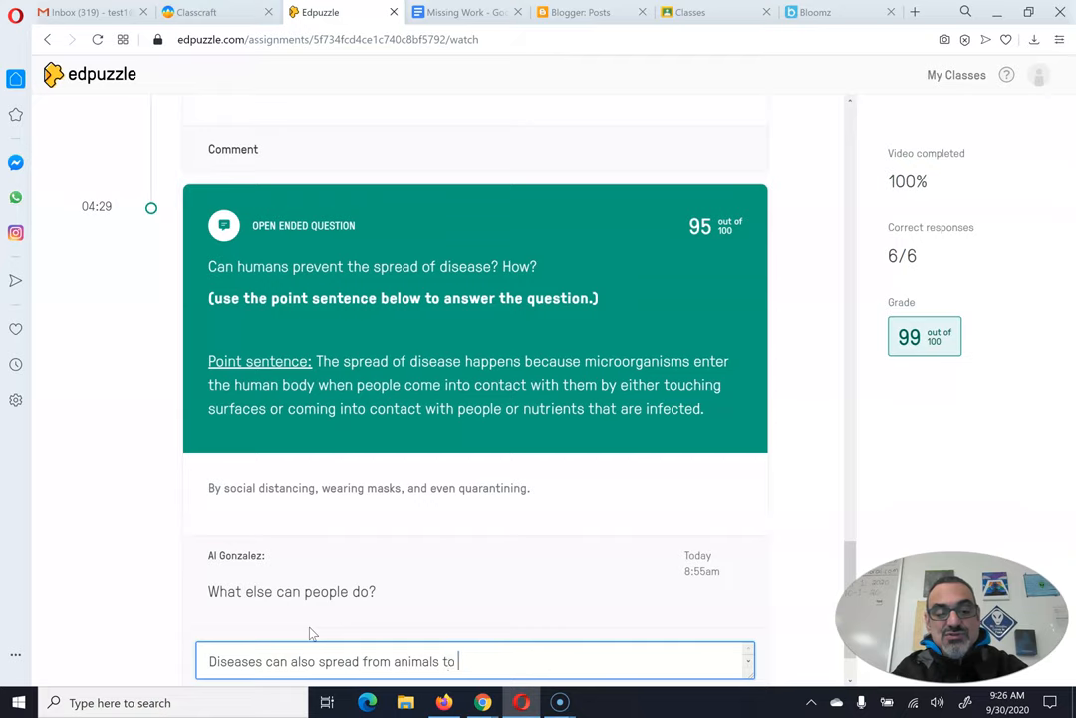
pyautogui.write('humans!')
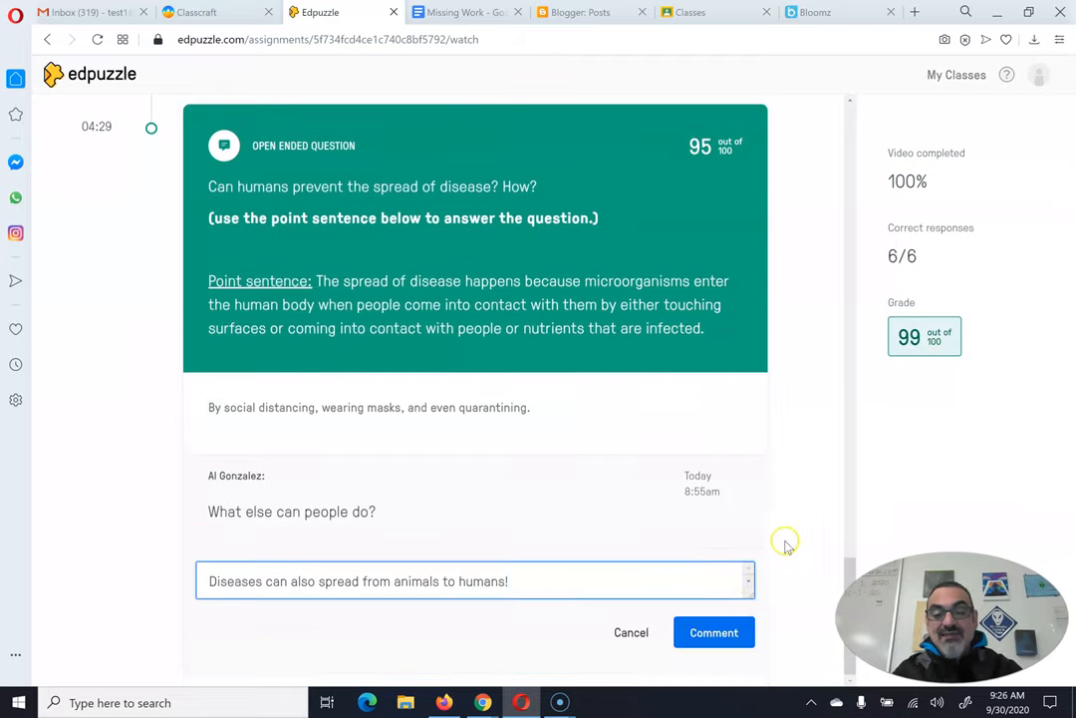
pyautogui.click(714, 632)
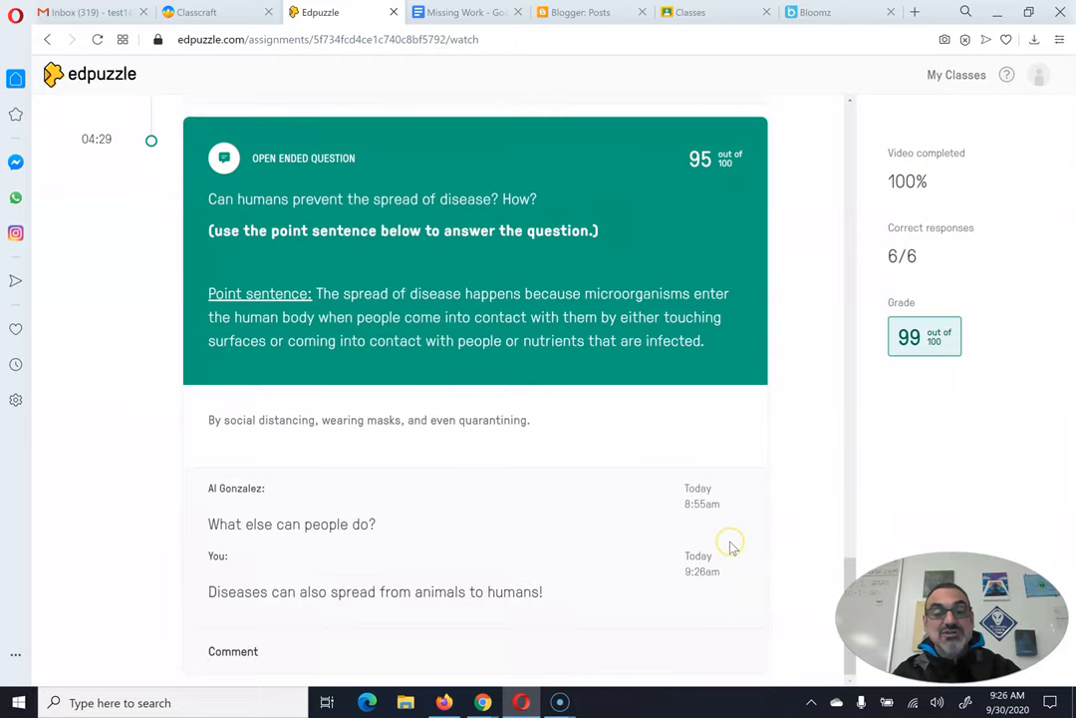